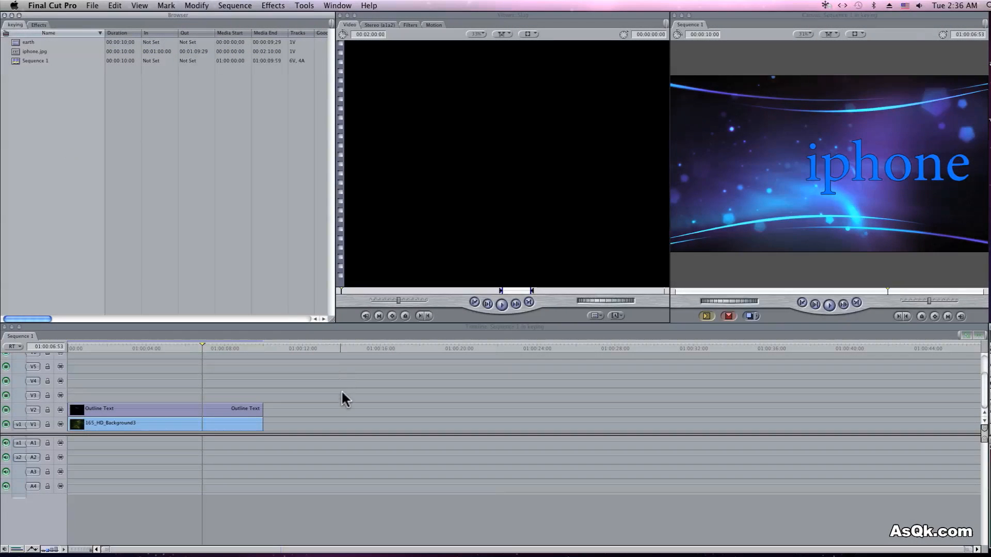
pyautogui.moveTo(350, 402)
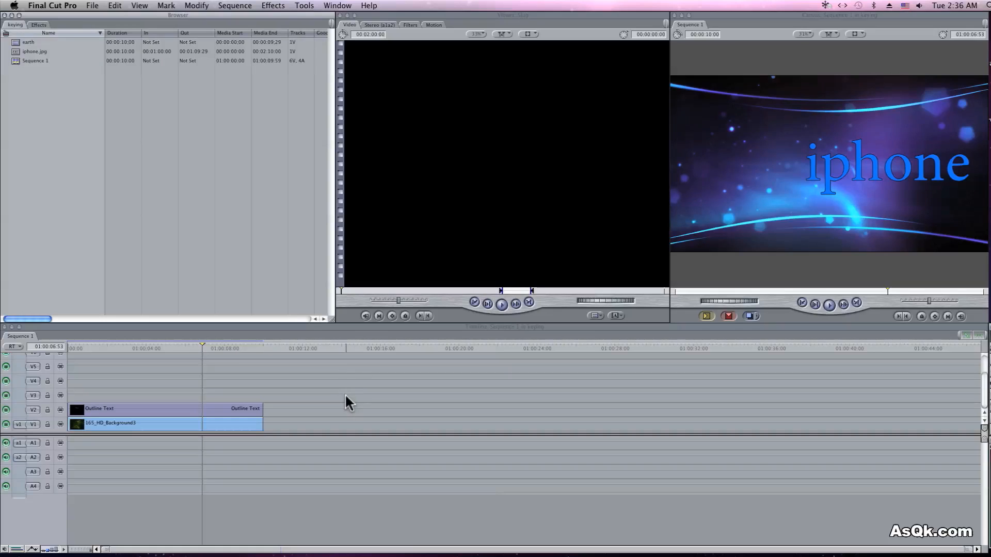
pyautogui.moveTo(129, 134)
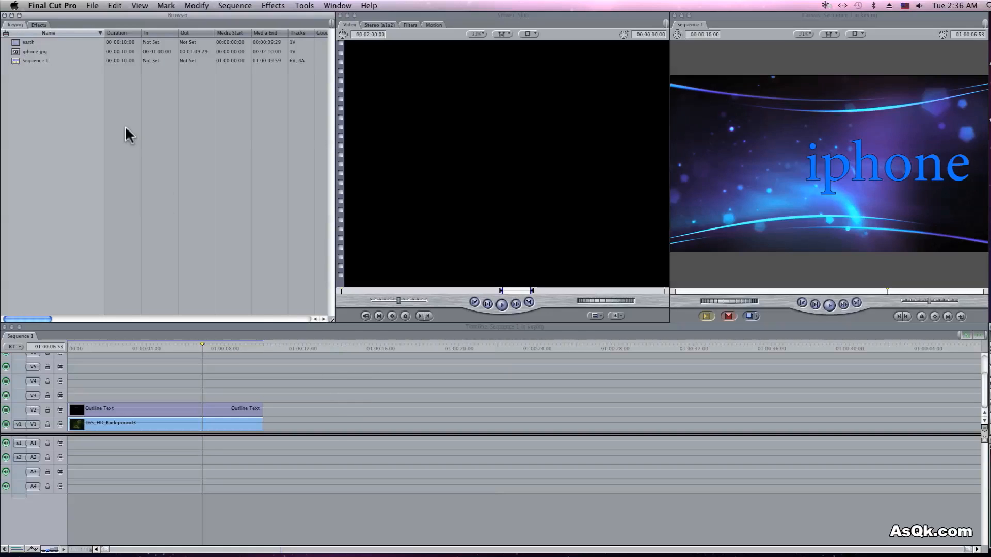
# Step: Place iphone.jpg from the Browser on track V3 above the Outline Text title
pyautogui.click(34, 52)
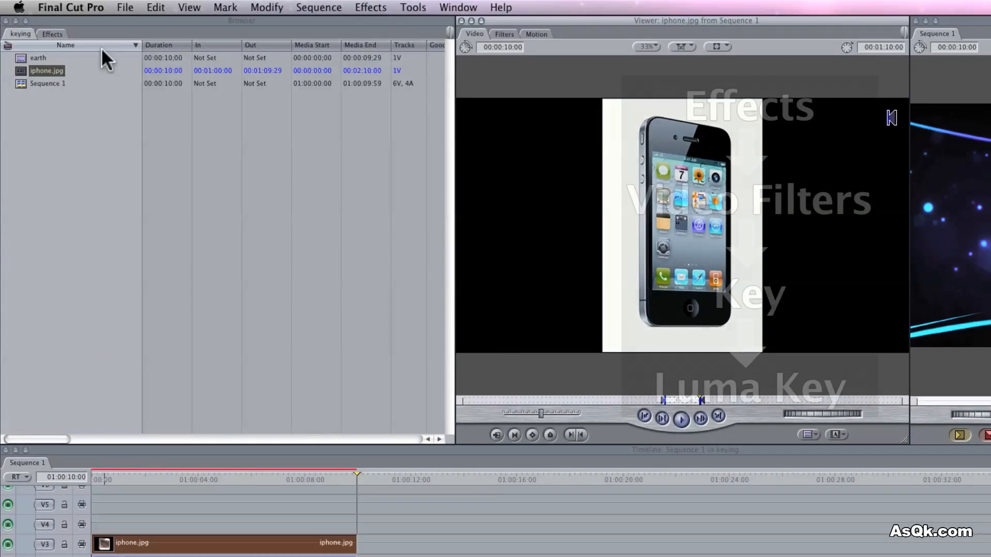
# Step: Apply Video Filters > Key > Luma Key to iphone.jpg and show its filter settings
pyautogui.click(52, 33)
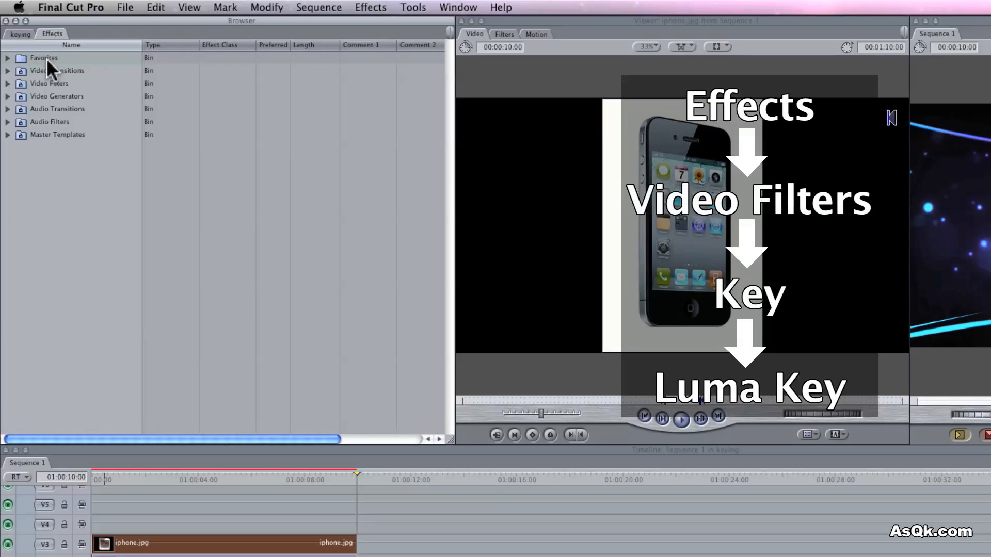
pyautogui.click(8, 82)
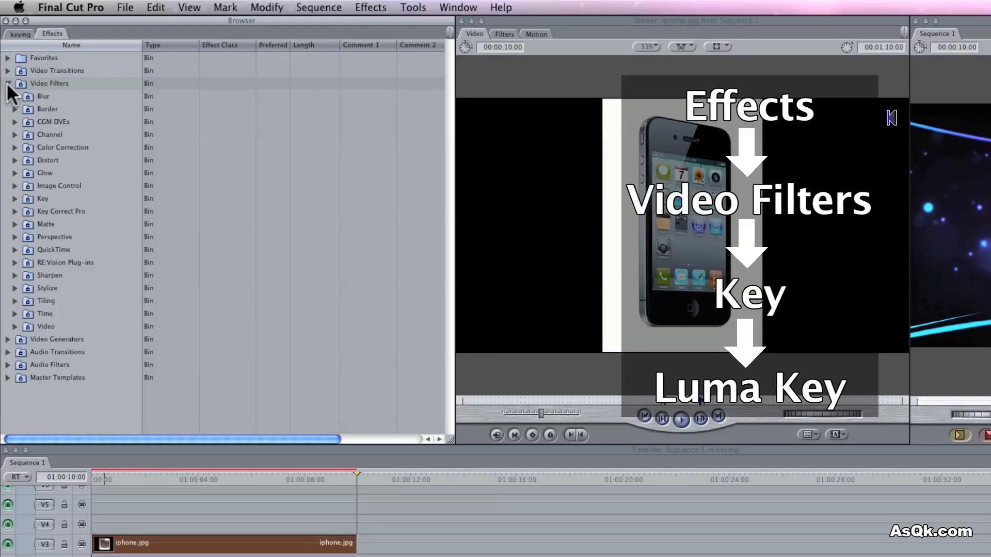
pyautogui.click(14, 198)
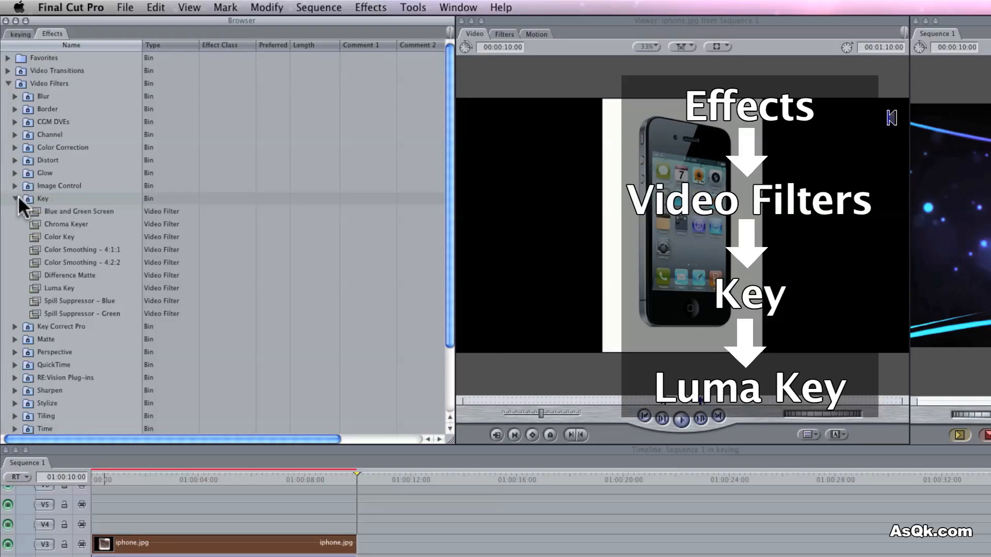
pyautogui.click(59, 288)
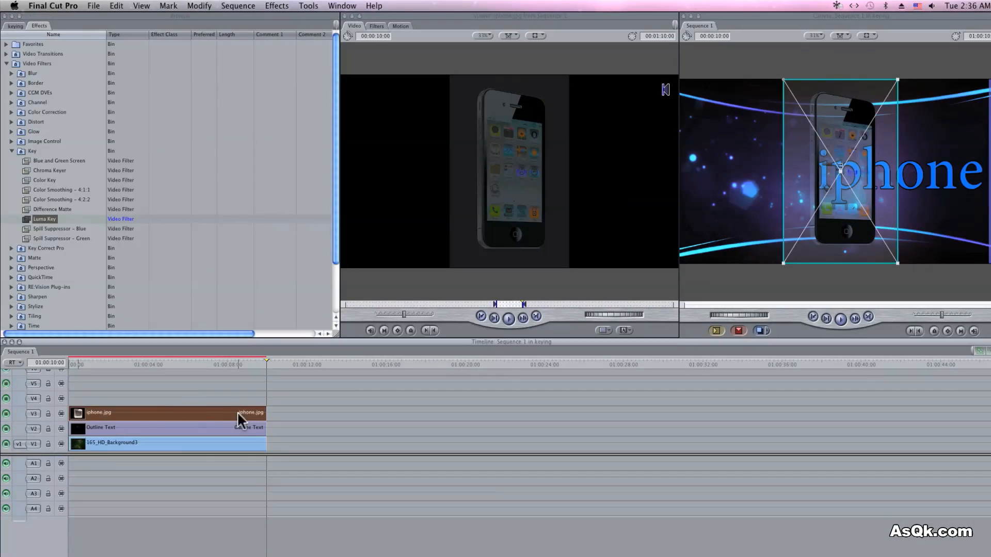
pyautogui.click(808, 46)
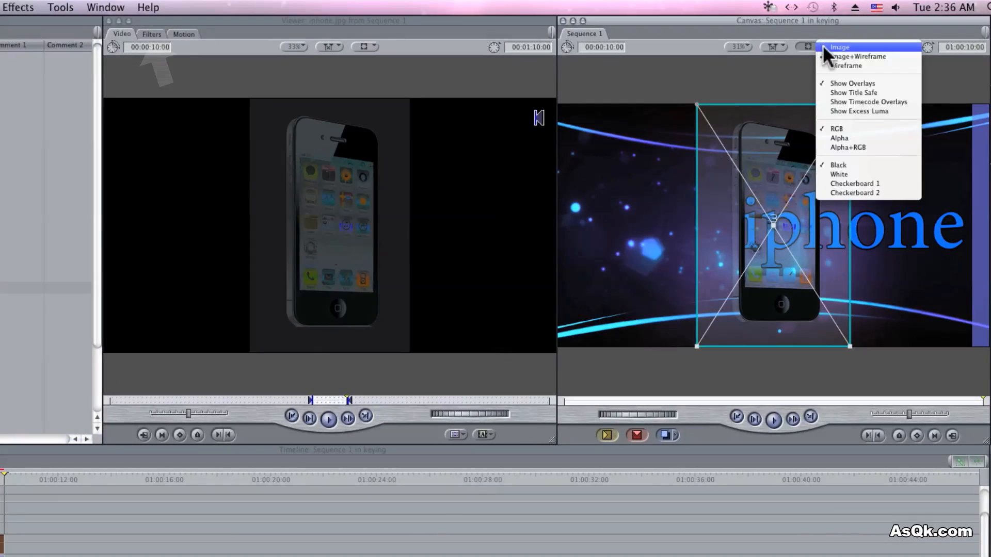
pyautogui.click(840, 46)
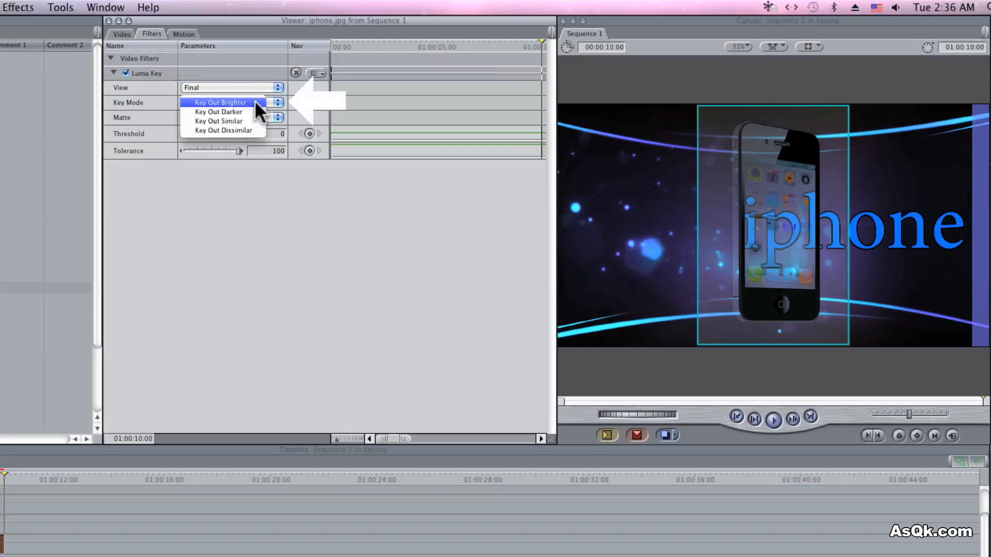
# Step: Set Key Mode to Key Out Brighter with Threshold 62 and Tolerance 23 to drop the white background
pyautogui.click(220, 102)
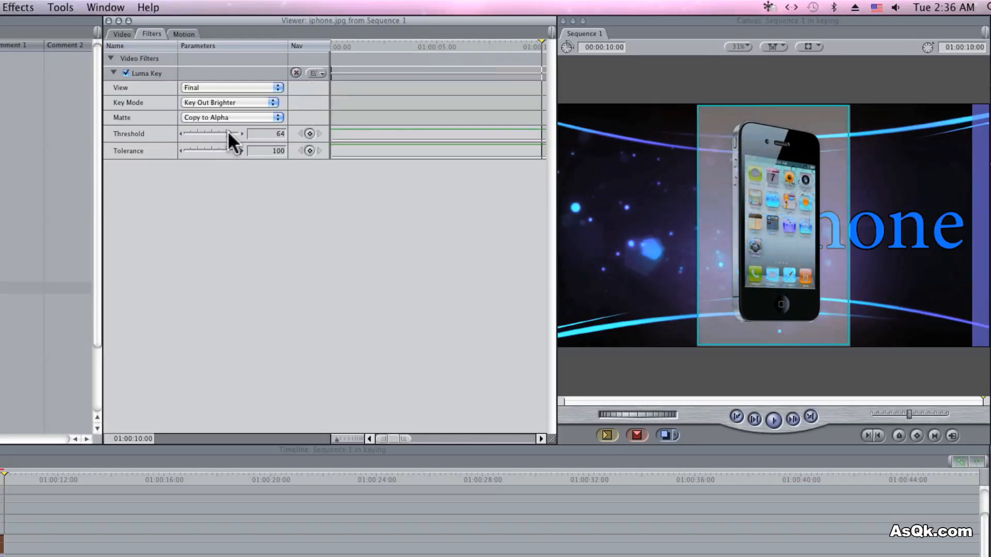
pyautogui.moveTo(238, 151); pyautogui.dragTo(218, 151)
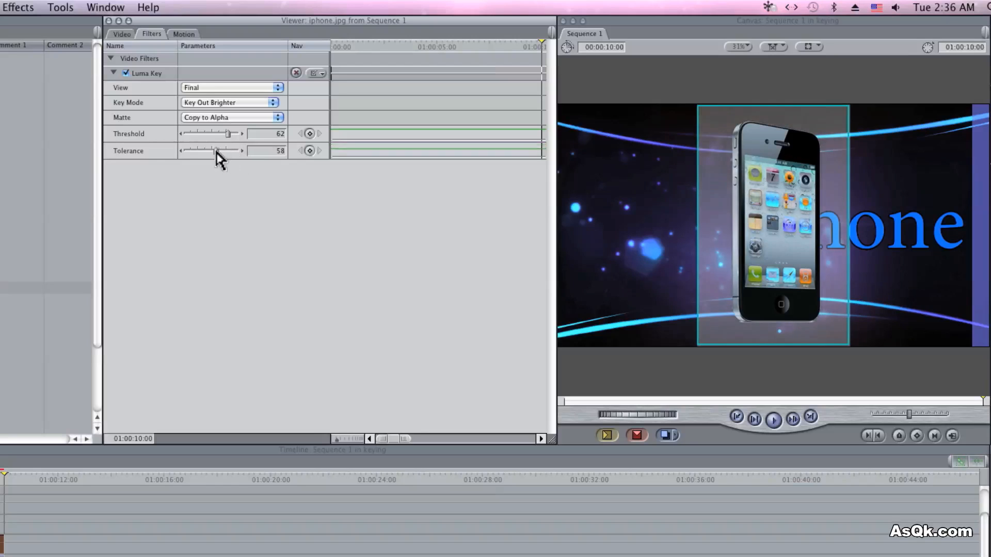
pyautogui.moveTo(218, 151); pyautogui.dragTo(203, 150)
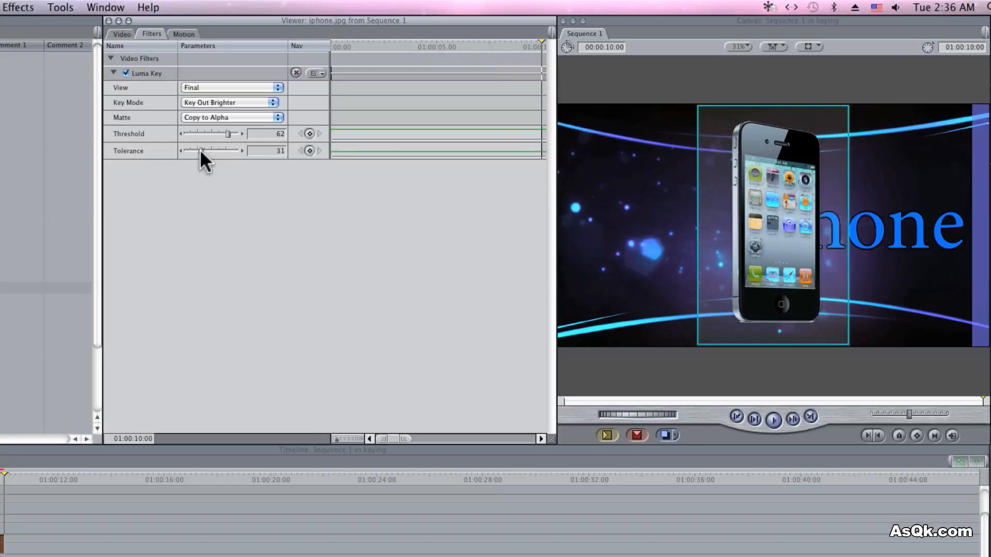
pyautogui.moveTo(224, 151); pyautogui.dragTo(209, 151)
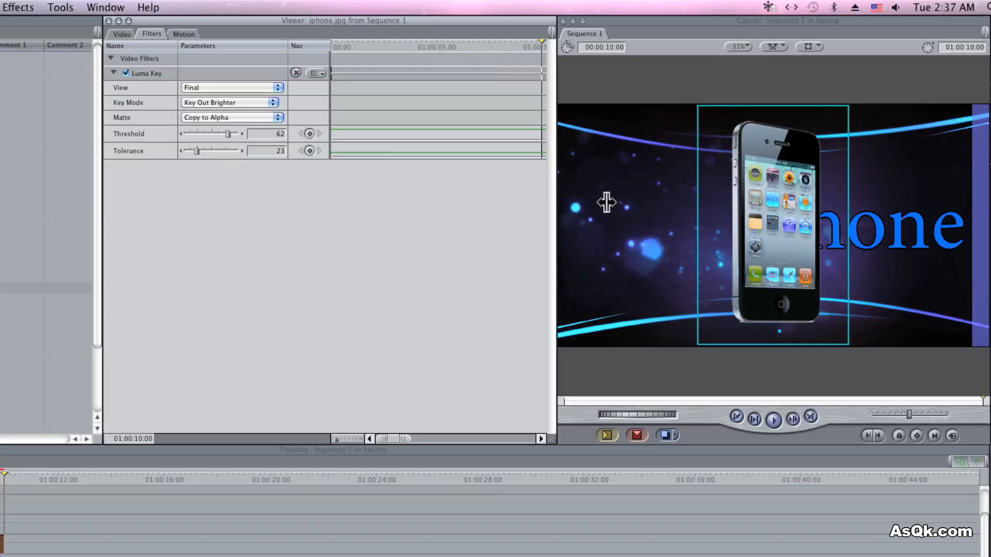
pyautogui.click(807, 47)
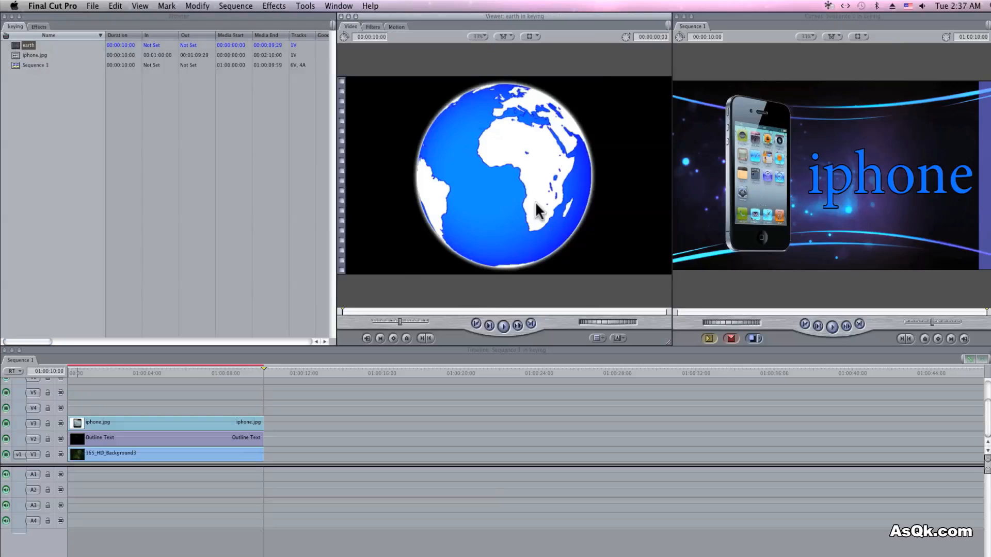
pyautogui.moveTo(249, 152)
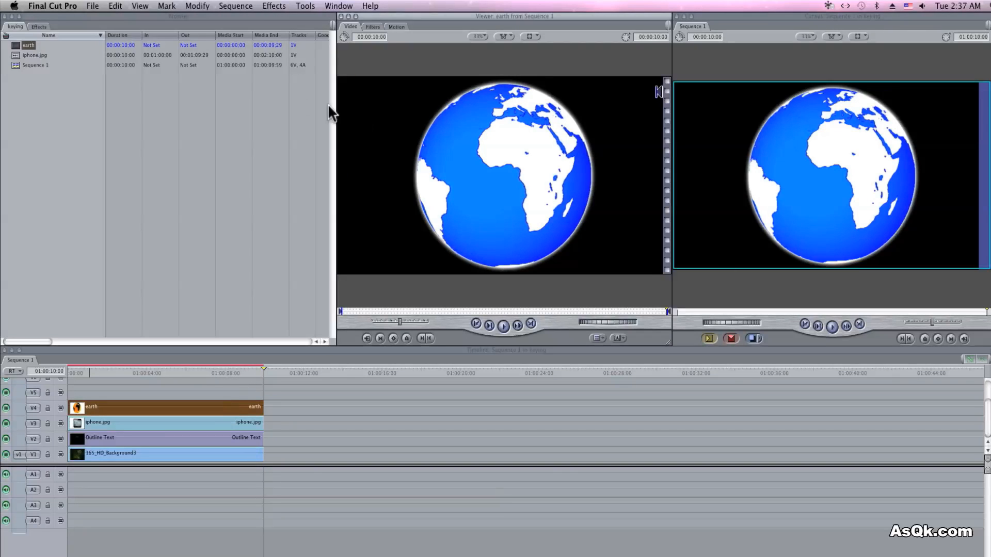
# Step: Put the earth clip on track V4 and apply the Luma Key filter to it
pyautogui.click(38, 27)
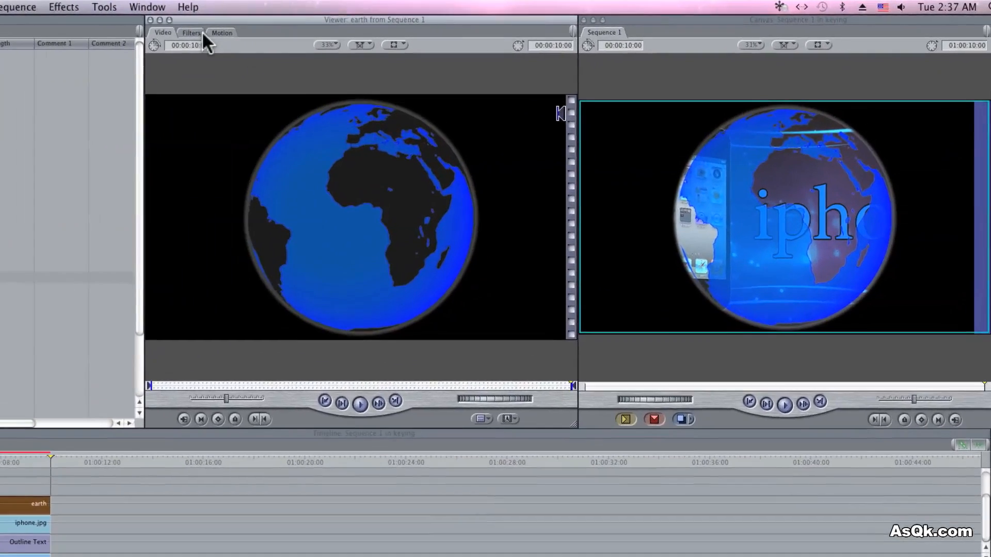
# Step: Set the earth clip's key to Key Out Darker with Threshold about -76 and Tolerance 71
pyautogui.click(191, 32)
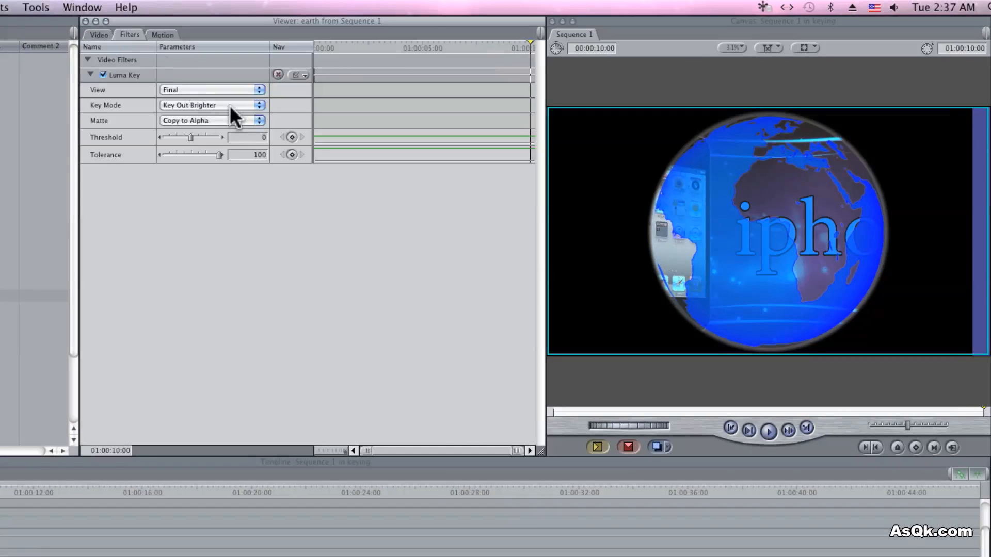
pyautogui.click(211, 105)
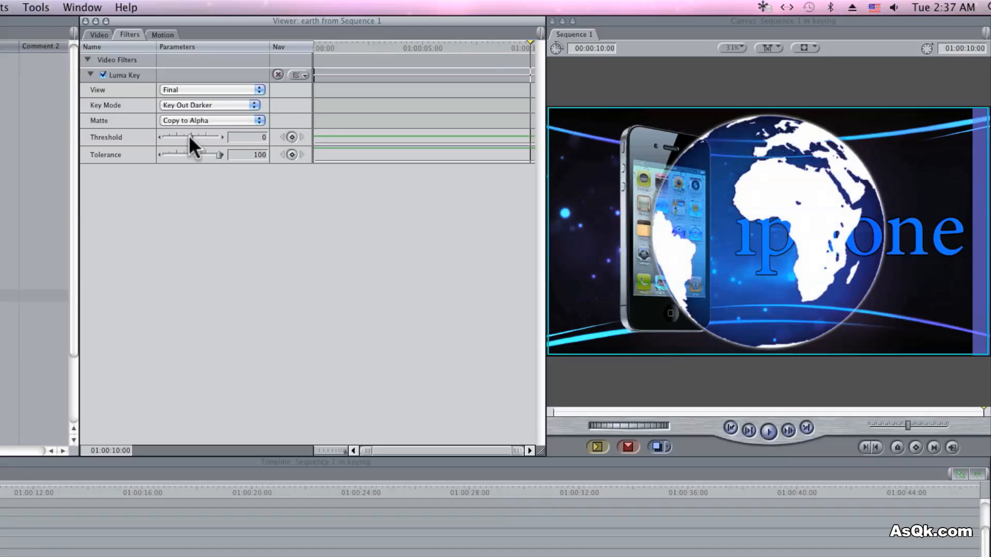
pyautogui.moveTo(190, 137); pyautogui.dragTo(198, 137)
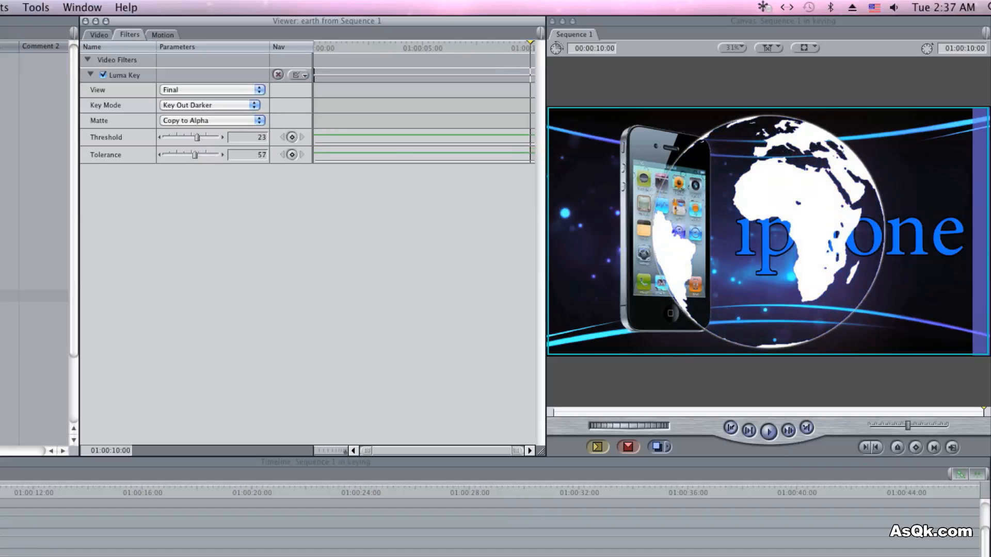
pyautogui.moveTo(196, 136); pyautogui.dragTo(202, 137)
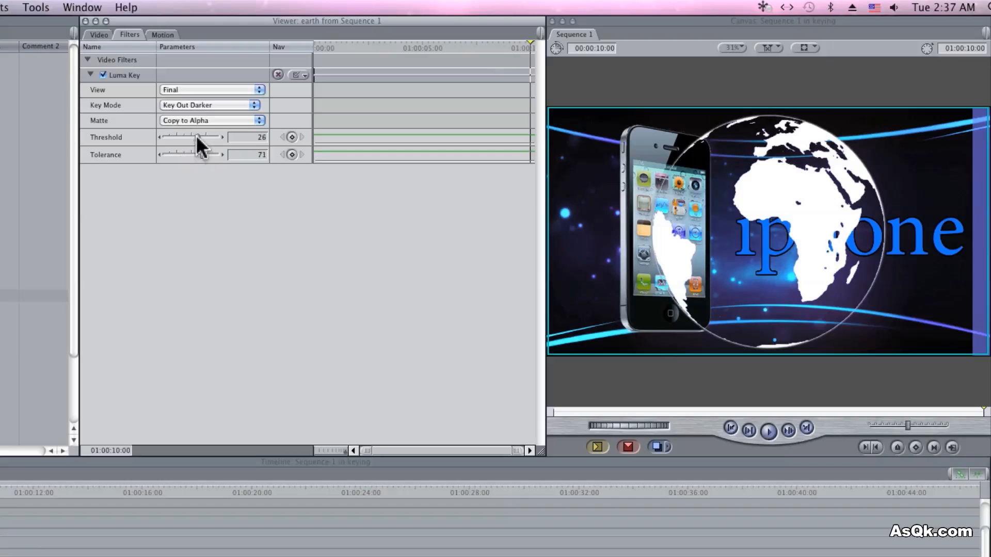
pyautogui.moveTo(200, 137); pyautogui.dragTo(163, 137)
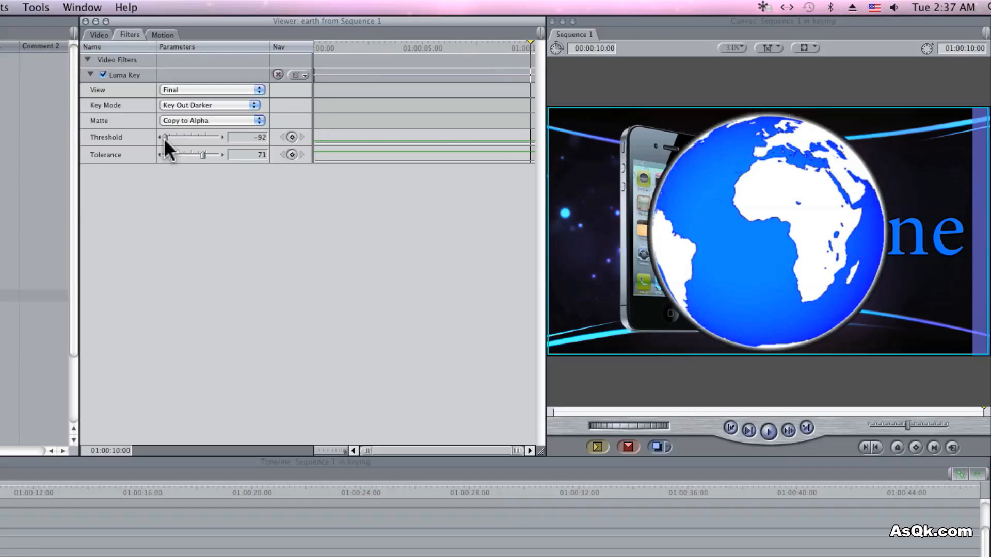
pyautogui.moveTo(166, 136); pyautogui.dragTo(173, 136)
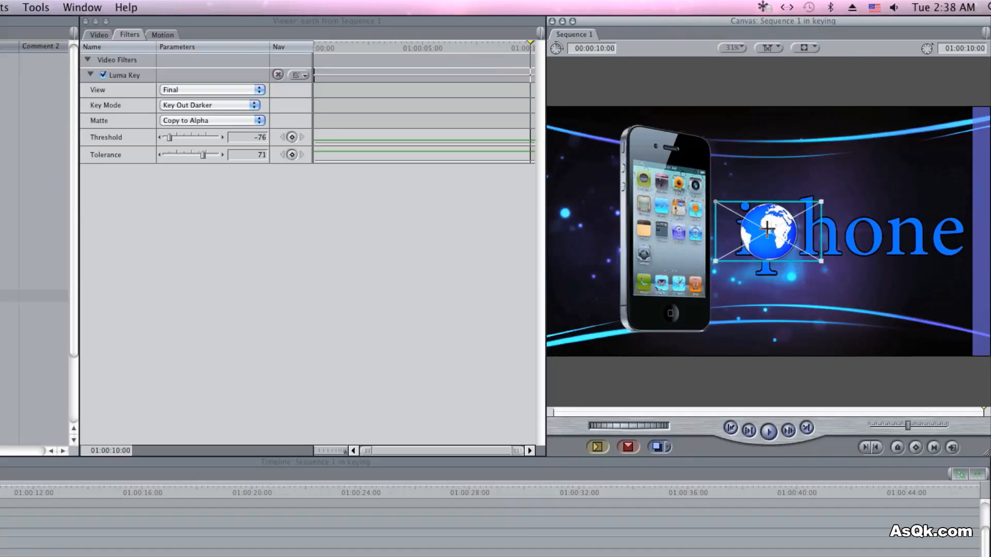
# Step: Scale the globe down in the Canvas and set it above the title's letter i as its dot
pyautogui.moveTo(765, 230); pyautogui.dragTo(745, 187)
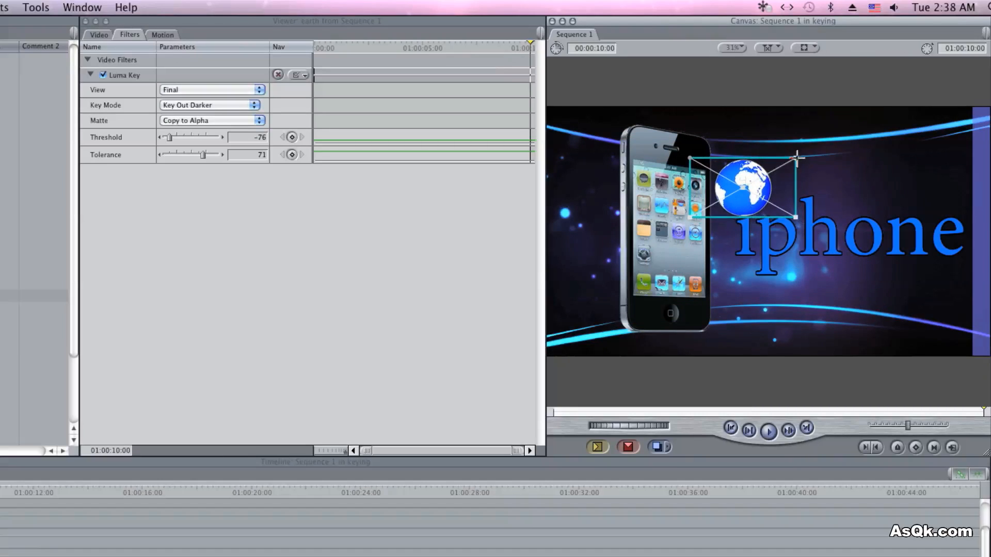
pyautogui.moveTo(795, 158); pyautogui.dragTo(778, 172)
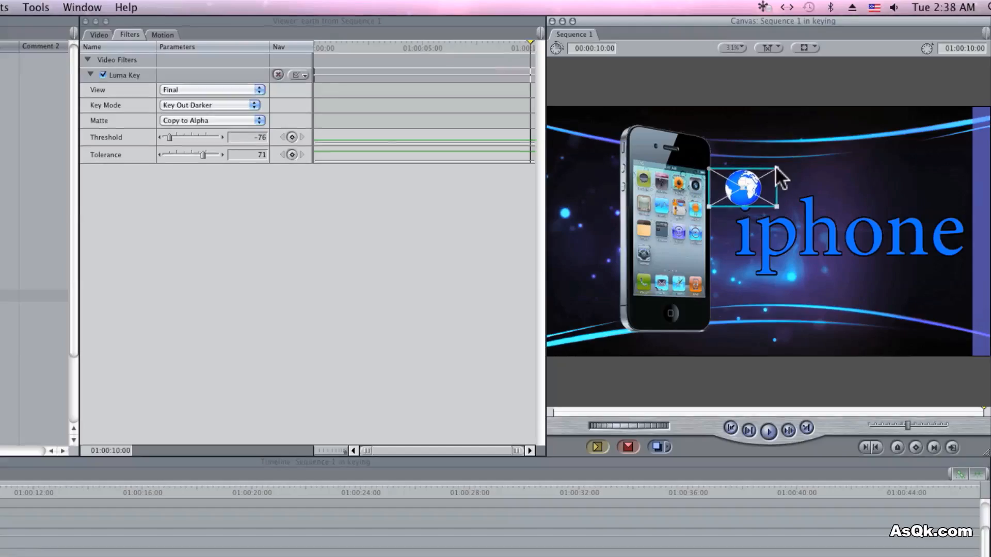